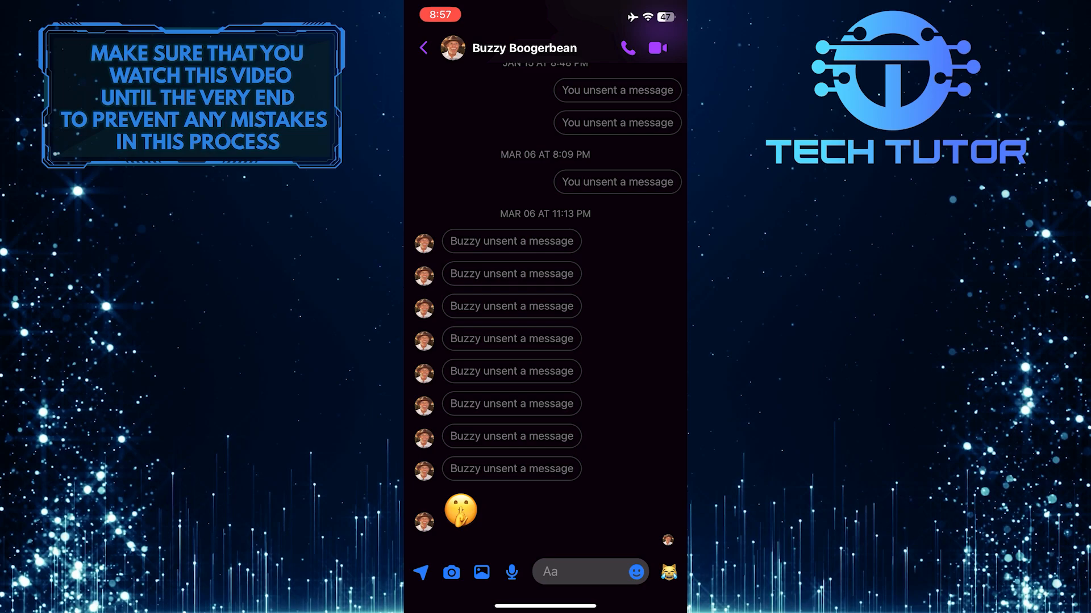
- Open the contact's conversation details page from the chat header
click(524, 48)
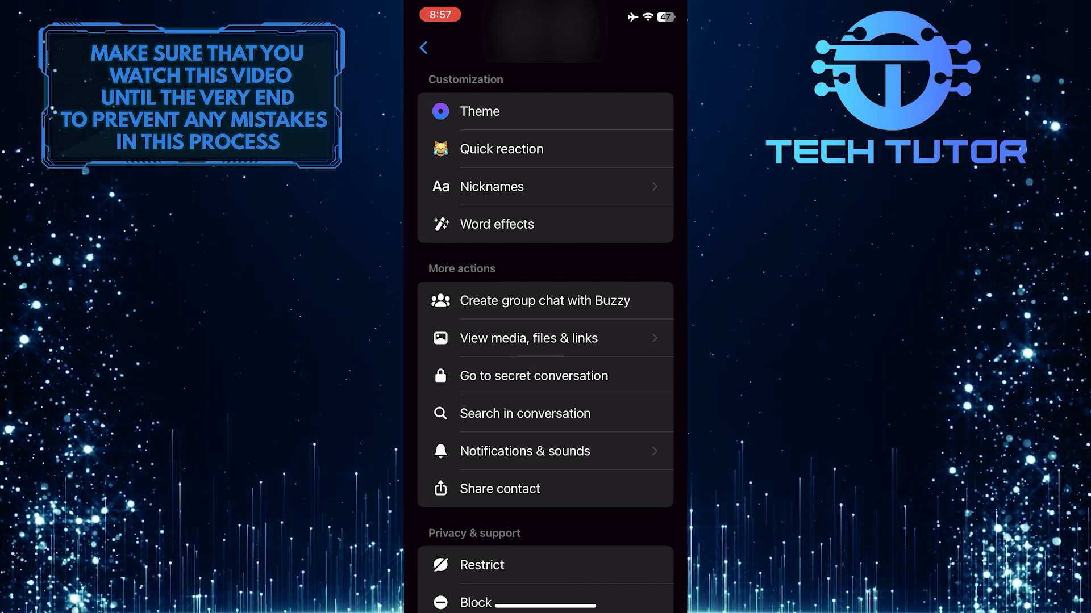
- Start a secret conversation with the contact and send the test message 'Ex'
click(423, 47)
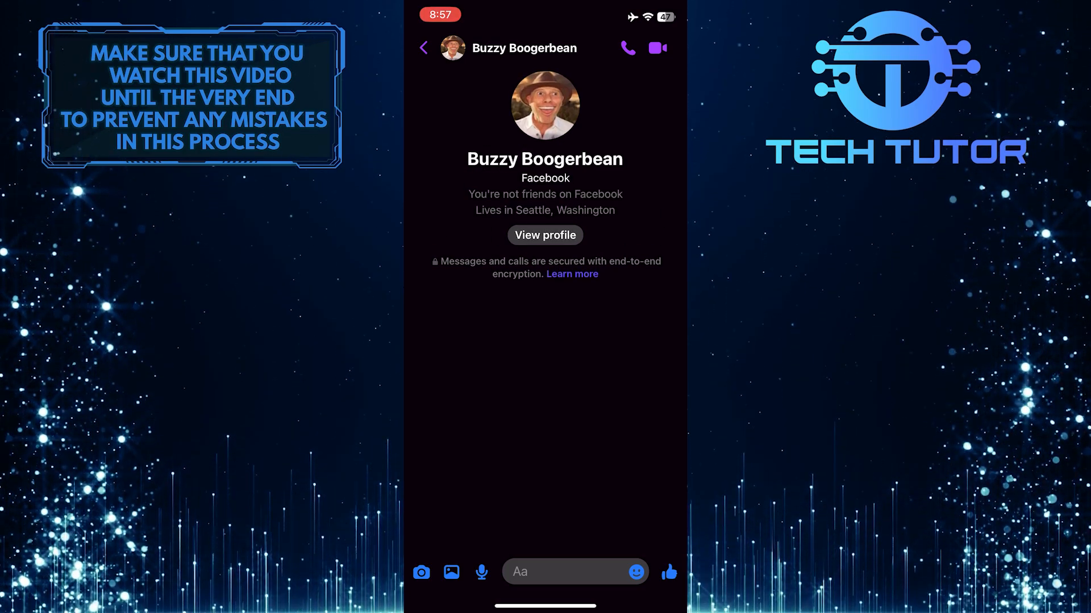
text(Ex)
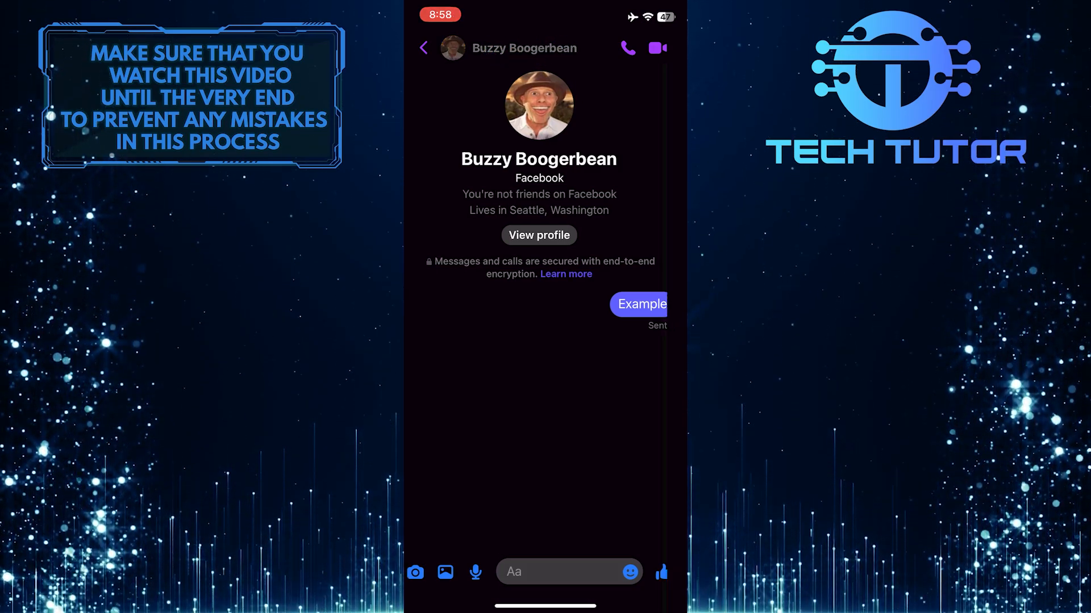
- Open the secret chat's details and its disappearing messages timer options
click(524, 48)
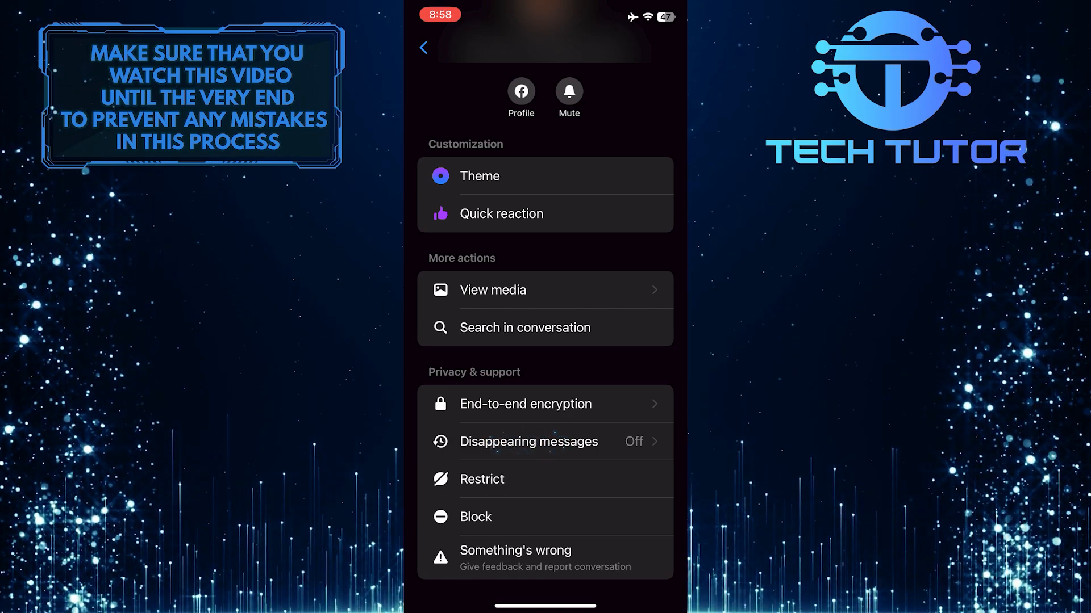
click(527, 442)
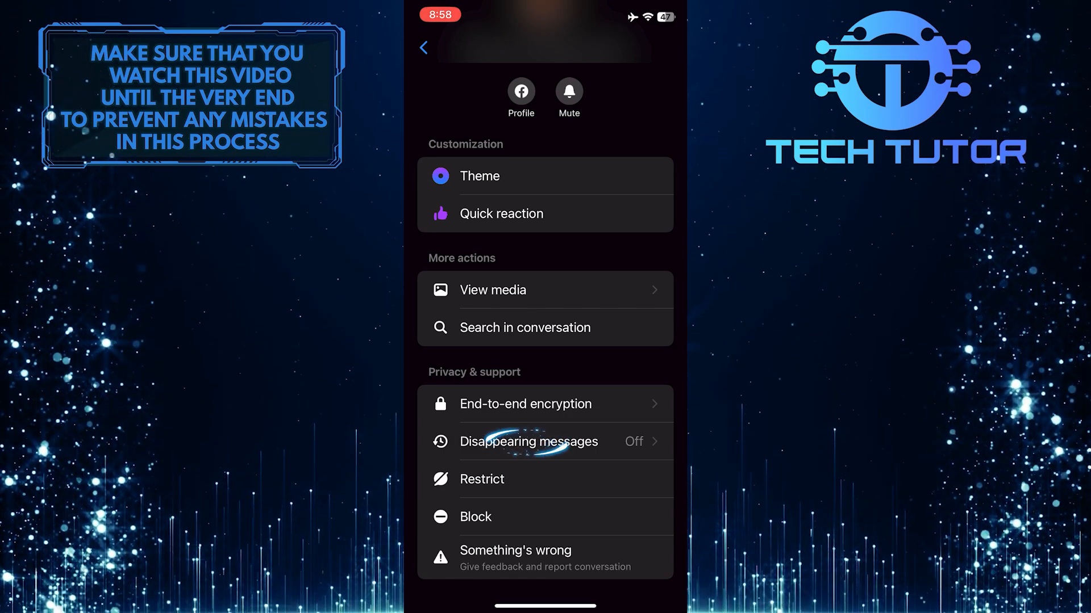
click(528, 442)
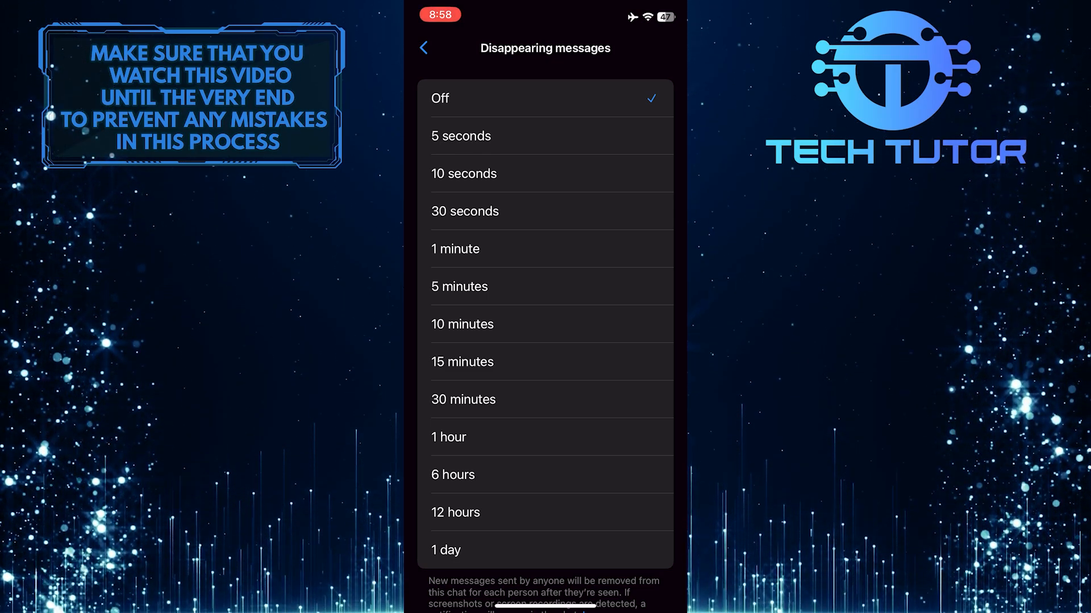
- Set disappearing messages to 5 seconds and dismiss the explanation to return to the chat
click(461, 136)
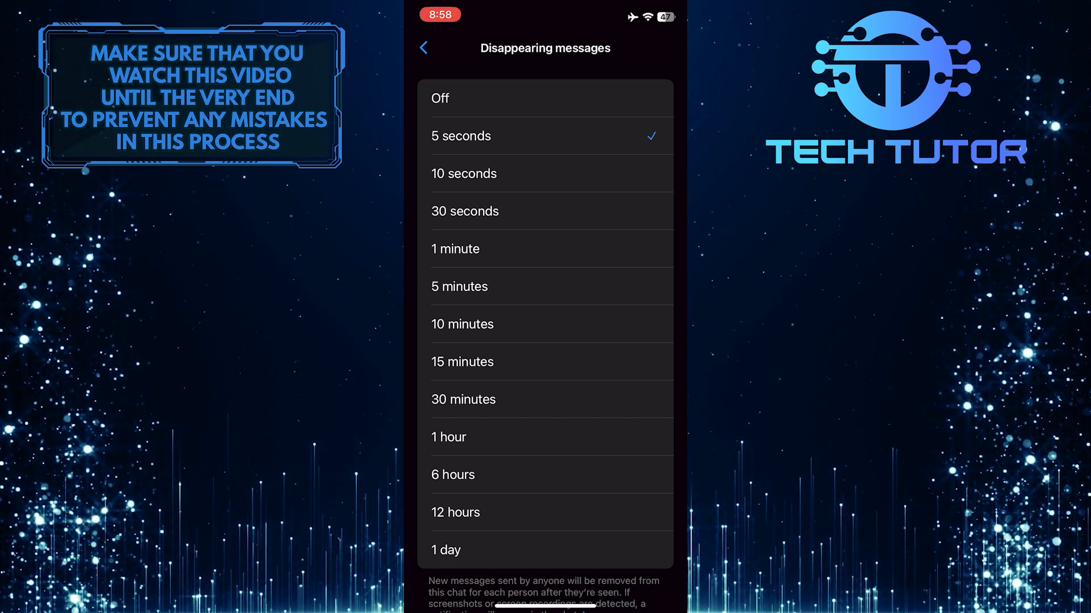
click(423, 48)
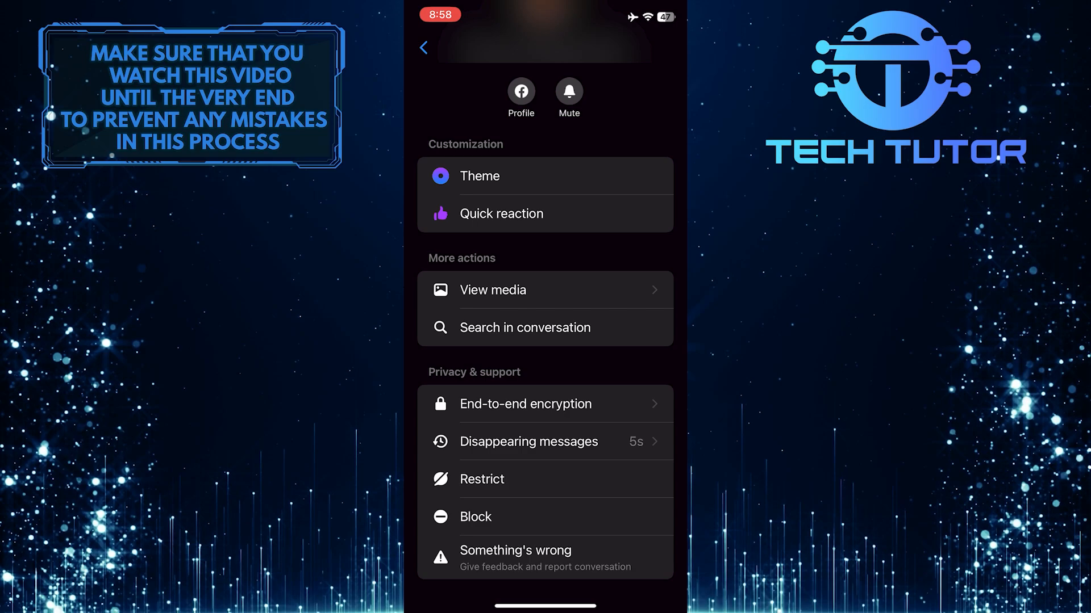
click(529, 442)
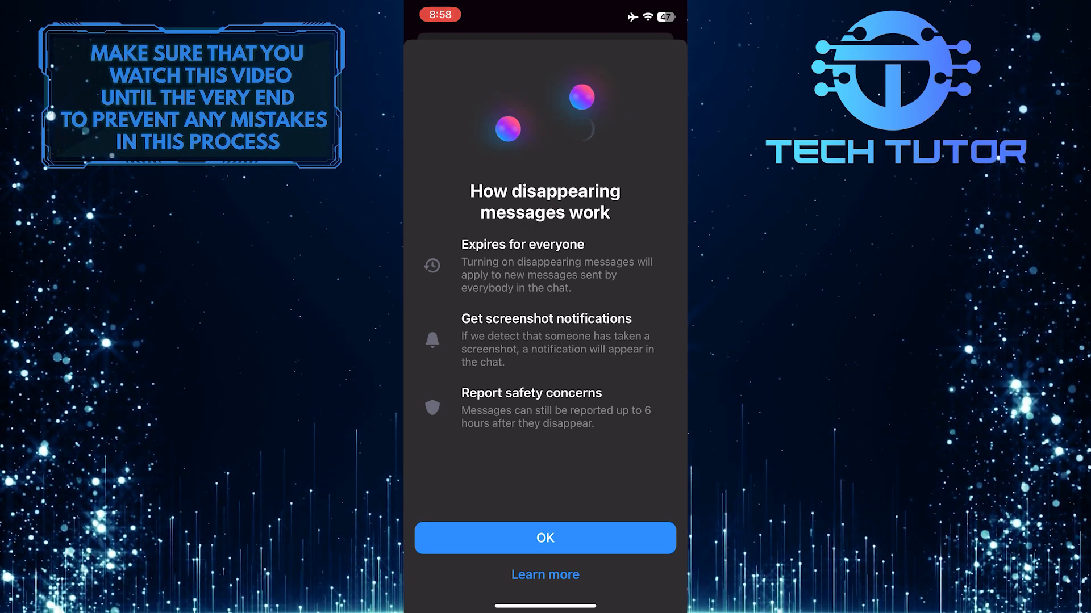
click(545, 538)
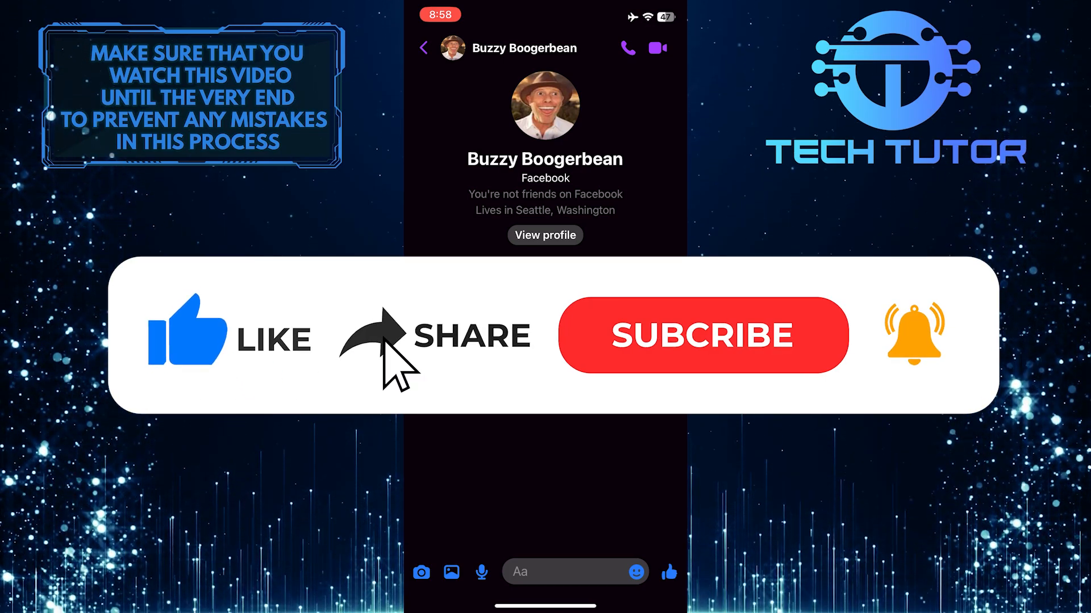
click(702, 335)
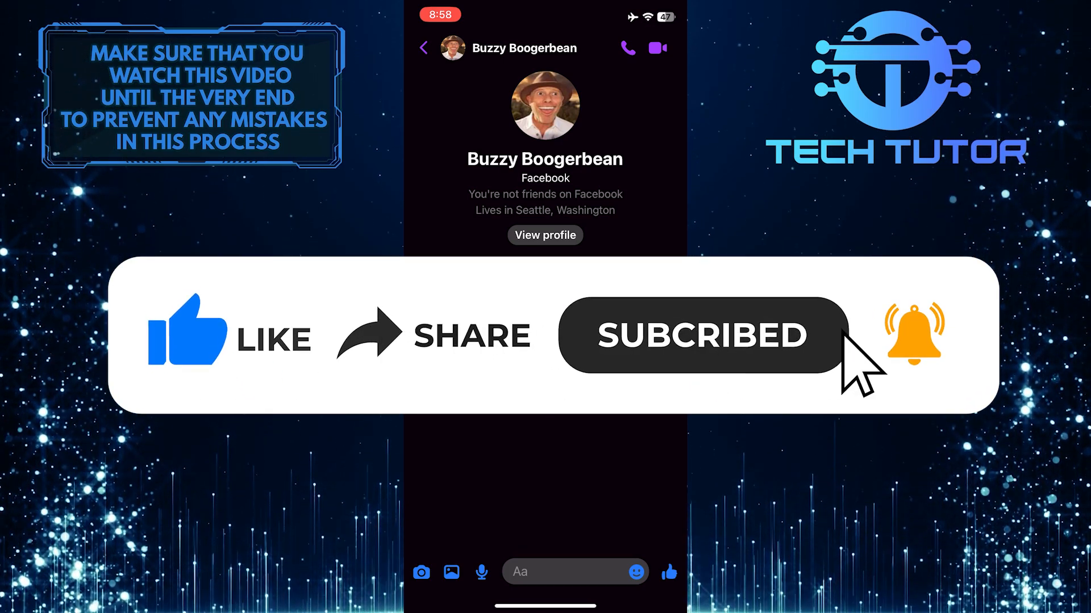